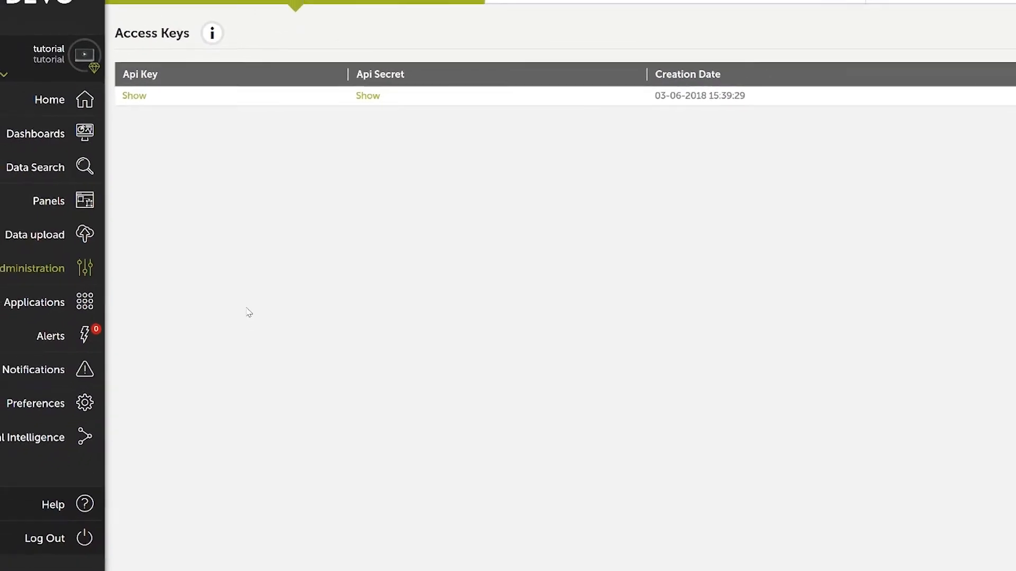
- Switch to the X.509 Certificates list showing the existing certificate and its downloadable key files
{"action": "left_click", "coordinate": [570, 22]}
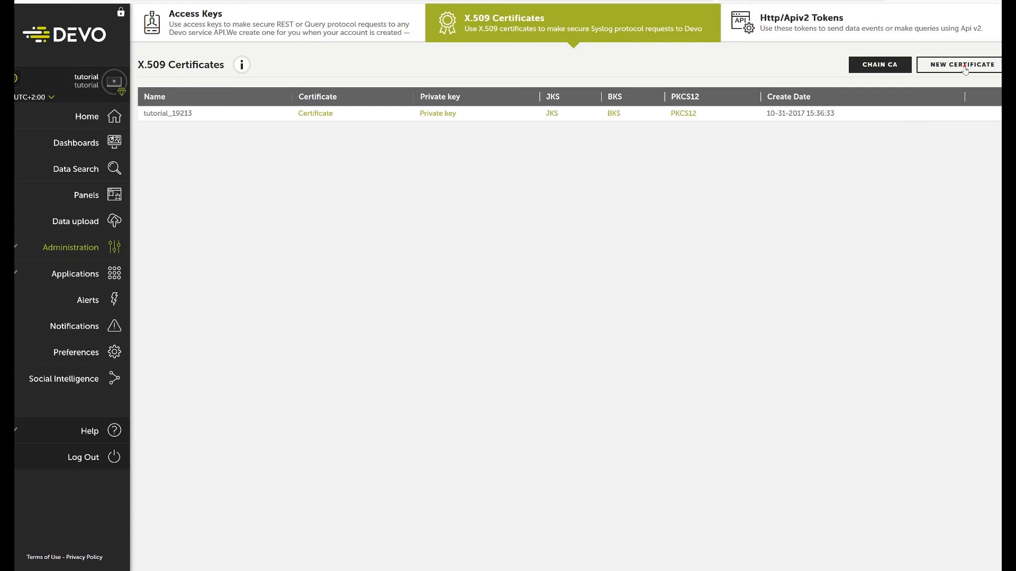